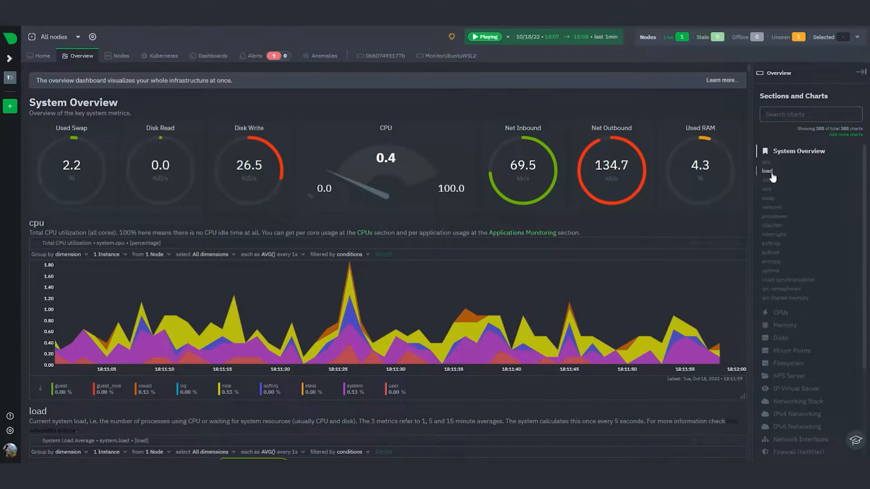
Jump to the System Overview load chart showing 1, 5 and 15 minute averages.
click(767, 170)
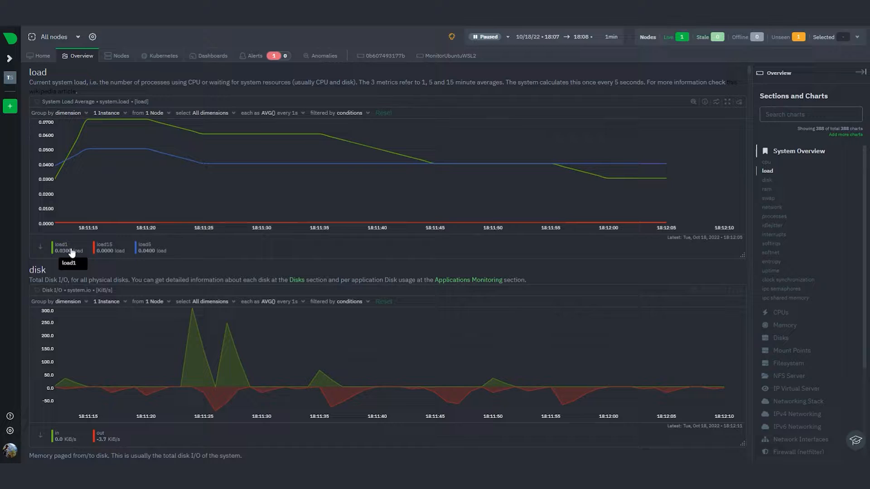
mouse_move(147, 251)
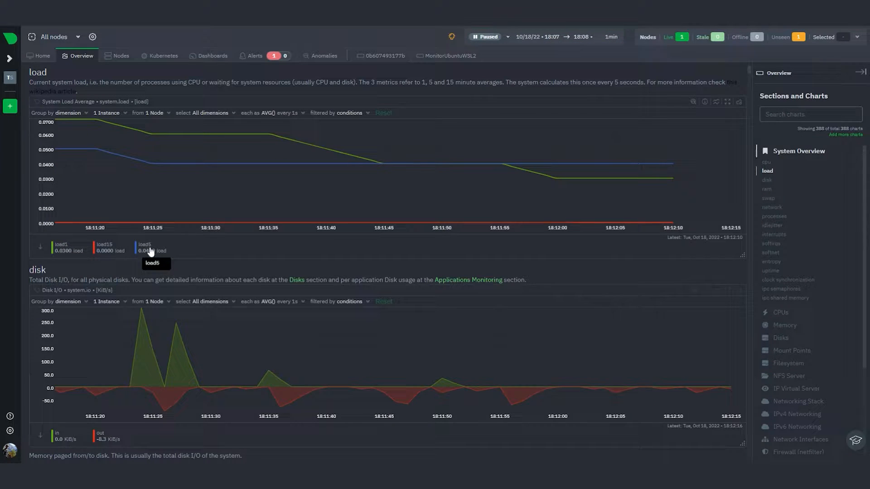
mouse_move(115, 253)
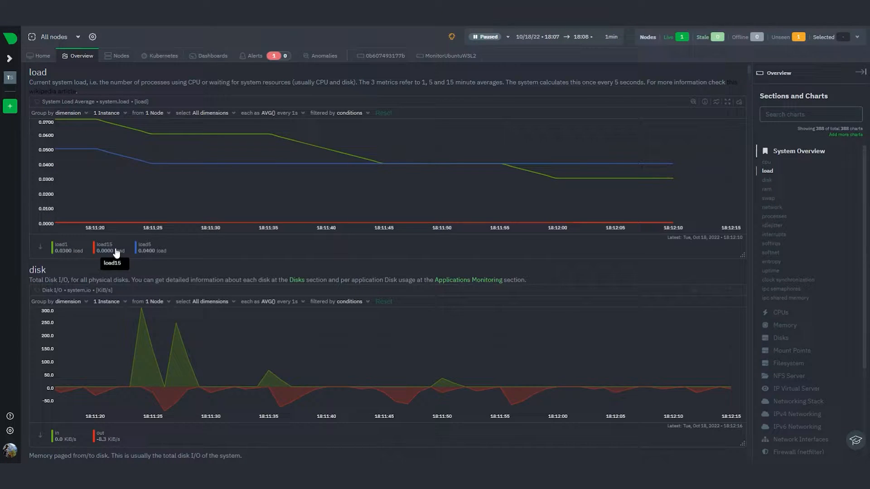
mouse_move(264, 251)
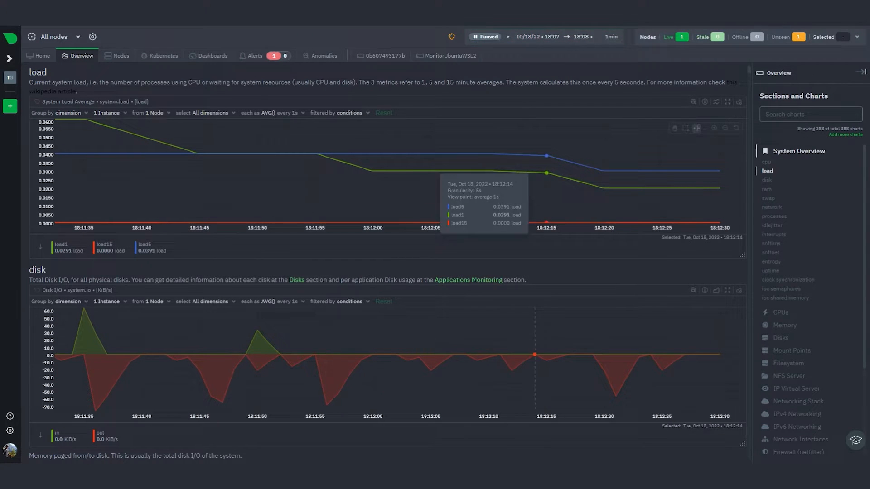
Pause and resume live updates, watching load1 climb to about 0.4 after 18:12:35.
click(487, 37)
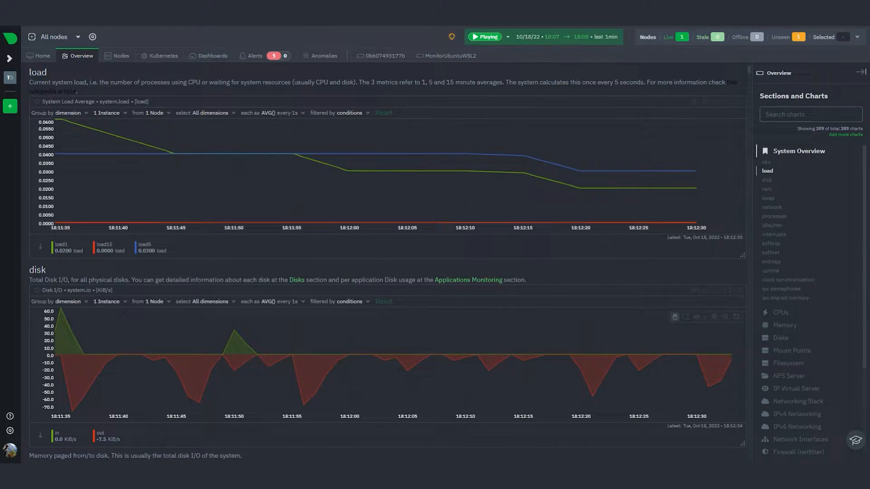
click(487, 36)
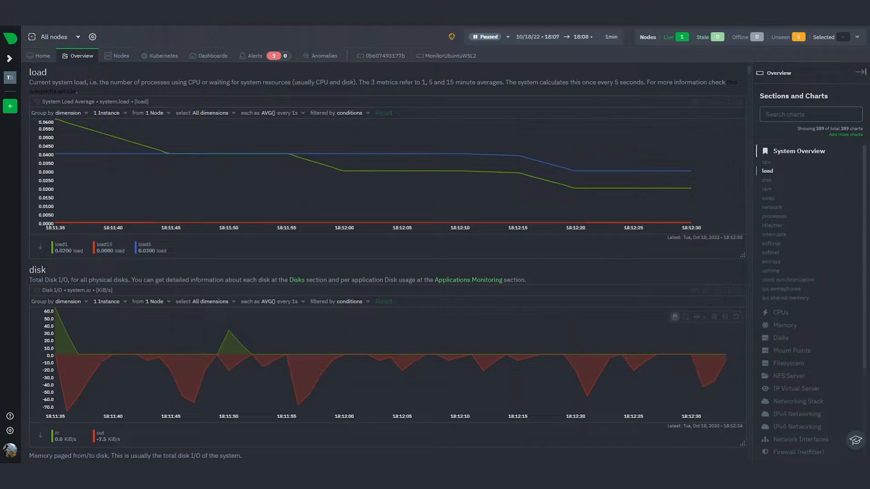
click(484, 36)
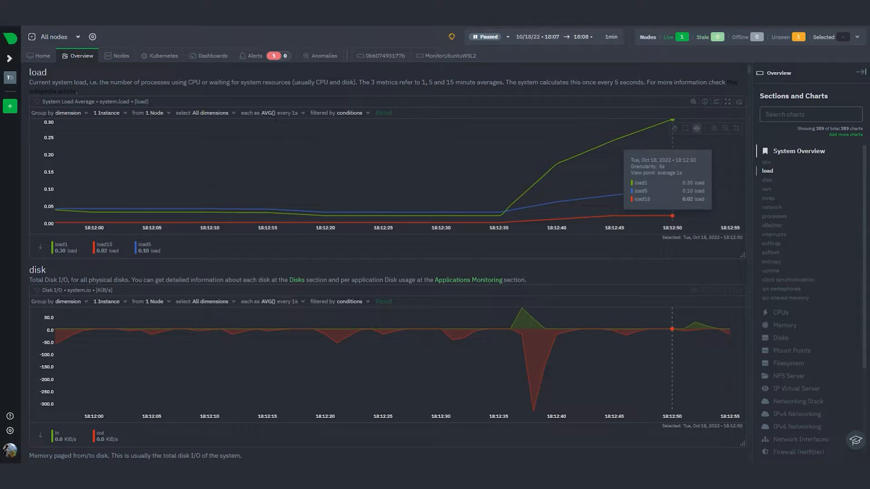
click(482, 36)
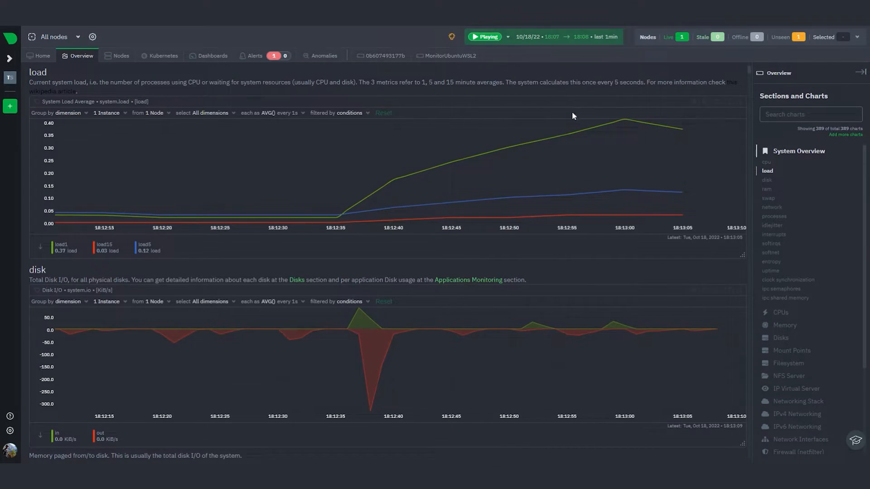
Show the Applications CPU charts where LoadCreator uses 100% of a core.
click(483, 37)
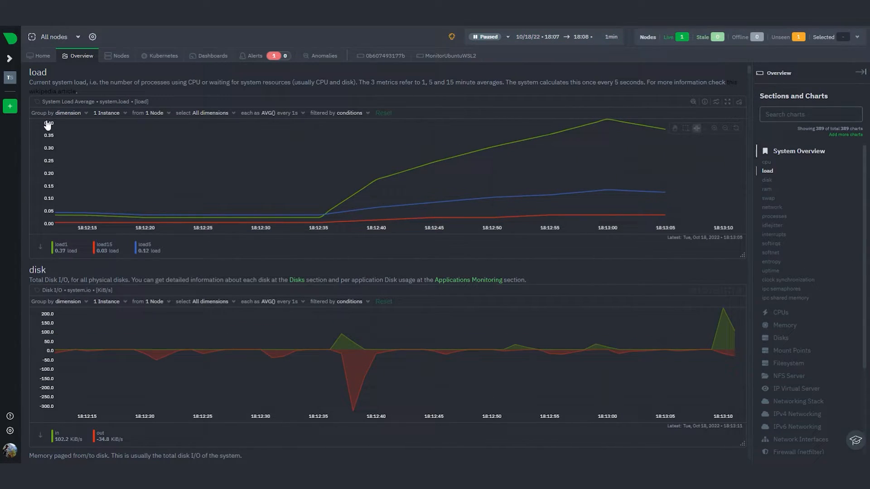
click(485, 37)
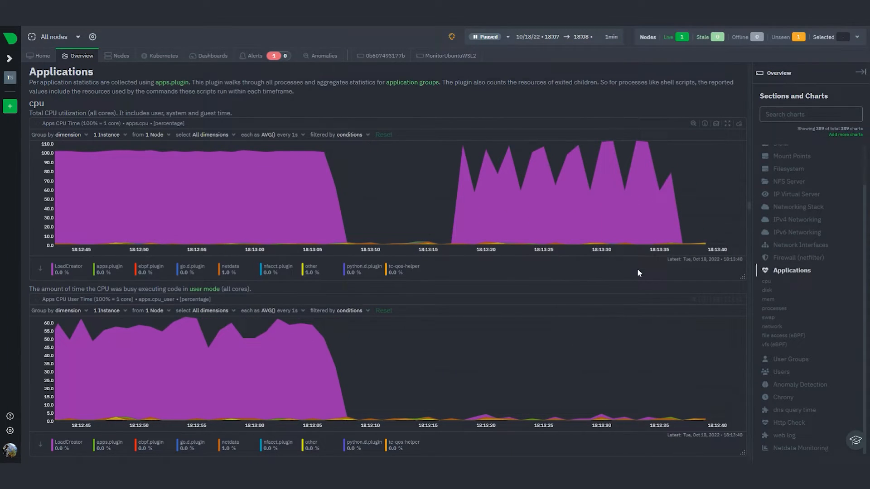
mouse_move(637, 228)
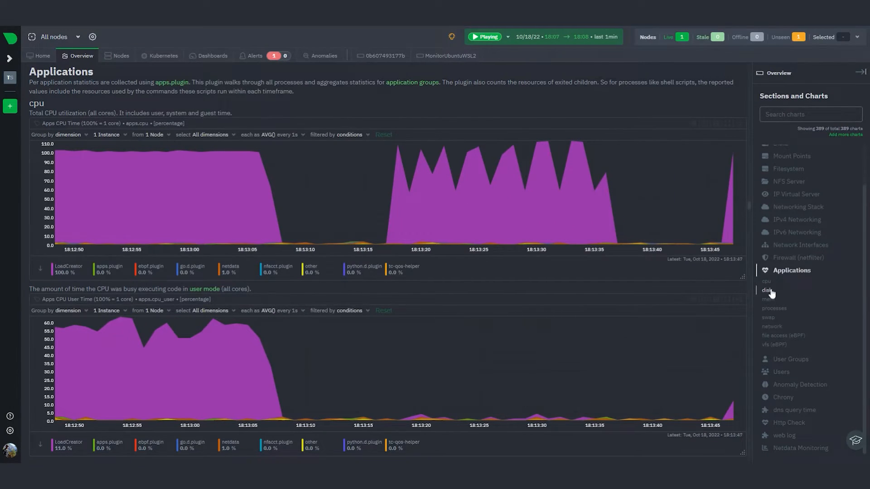
Show the Applications disk charts with LoadCreator writing near 0.95 GiB/s in bursts.
click(767, 290)
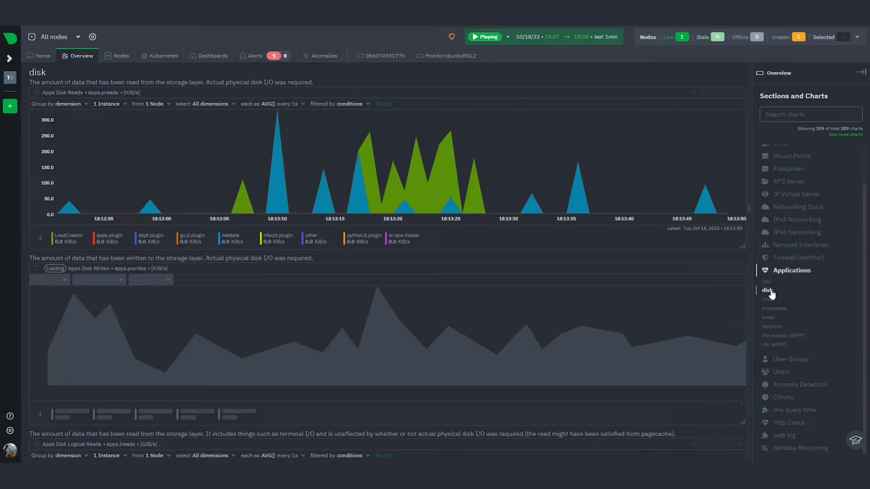
click(487, 36)
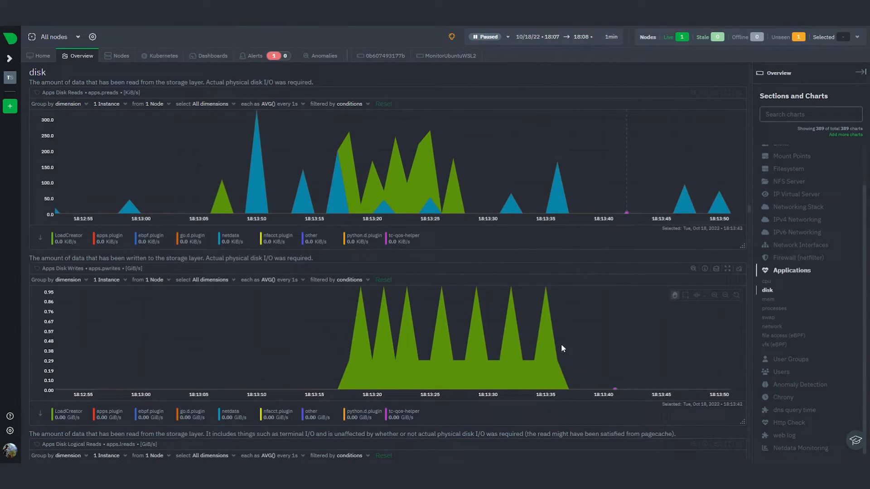
mouse_move(531, 372)
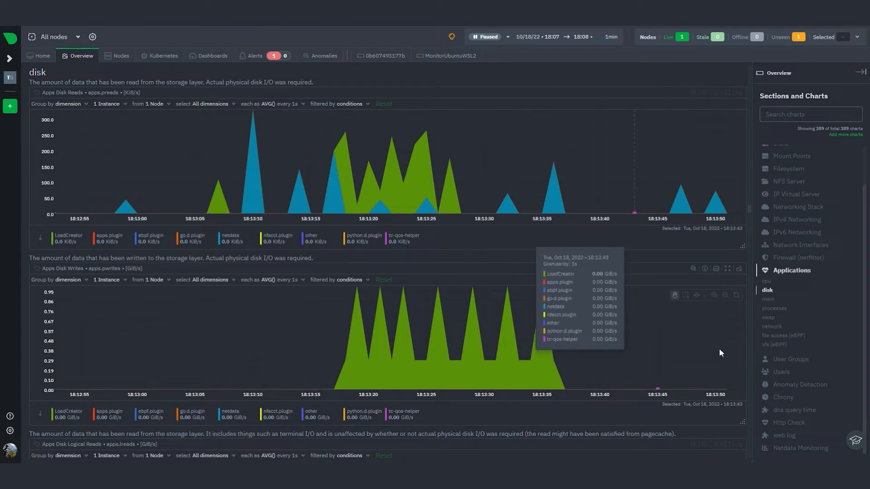
Show the Applications memory charts where LoadCreator's real memory climbs to about 14 GiB.
click(767, 300)
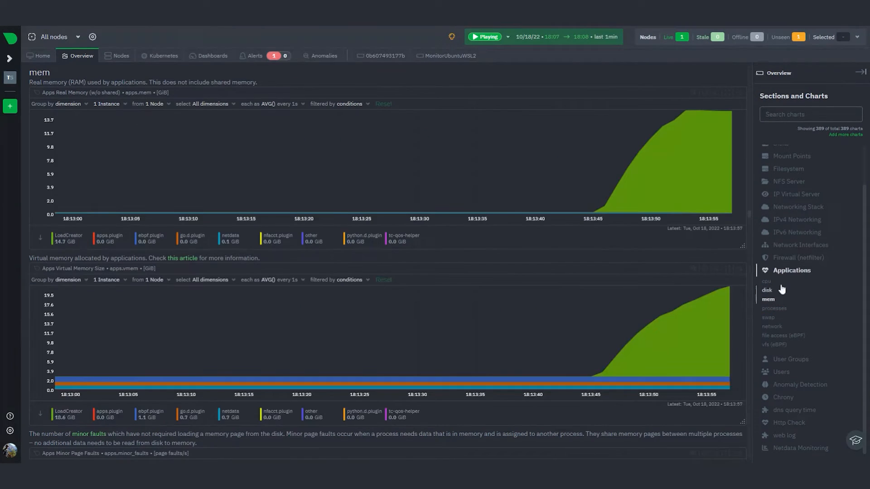
click(699, 167)
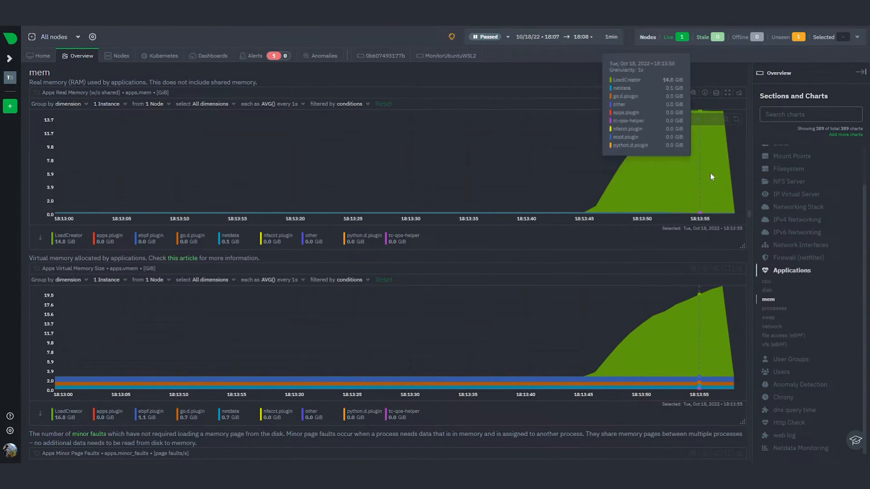
click(487, 36)
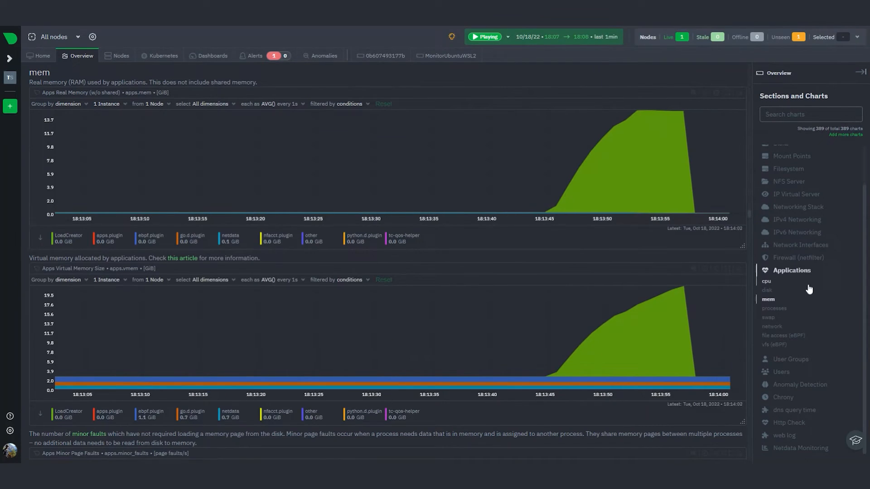